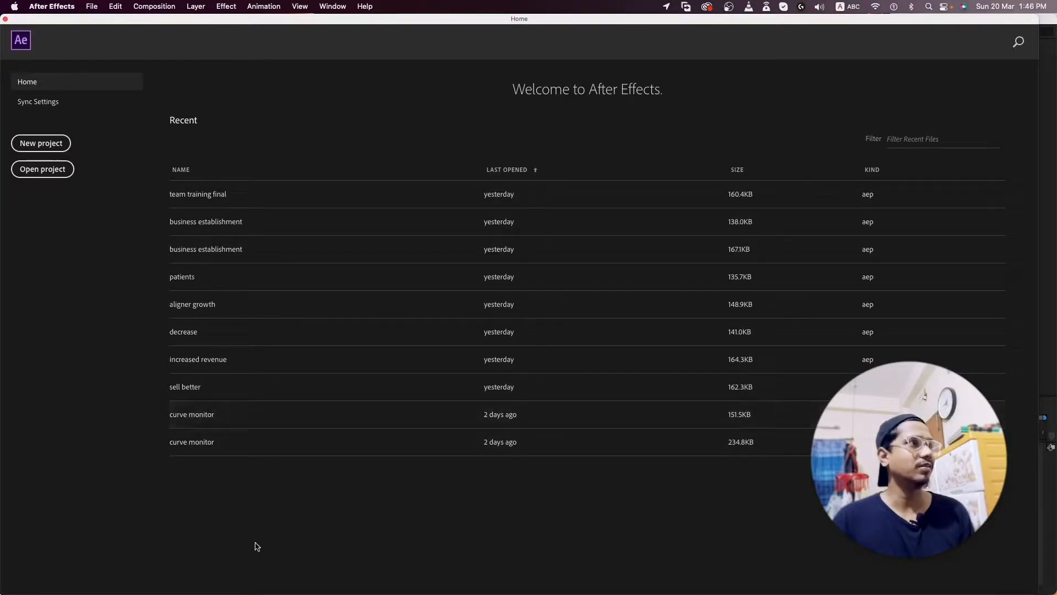
pyautogui.moveTo(236, 498)
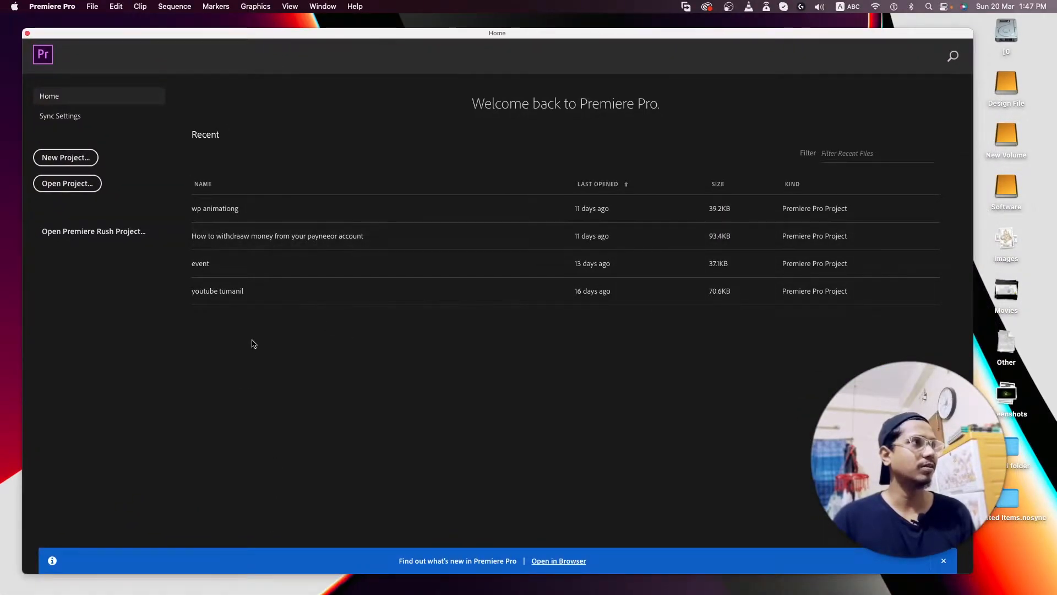
pyautogui.moveTo(300, 421)
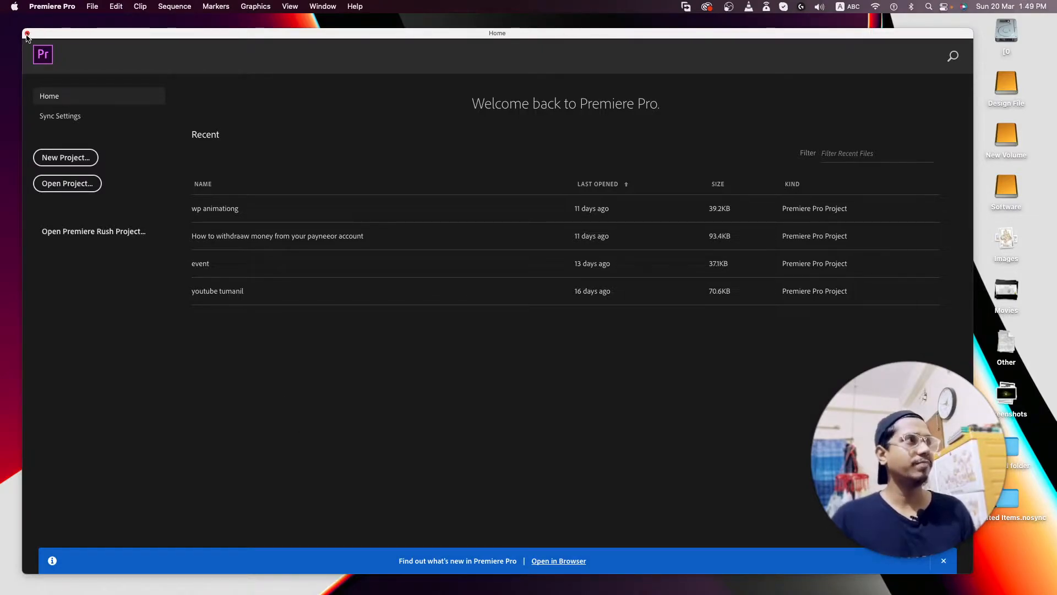
# Close the Premiere Pro Home window to return to the Finder desktop
pyautogui.click(27, 34)
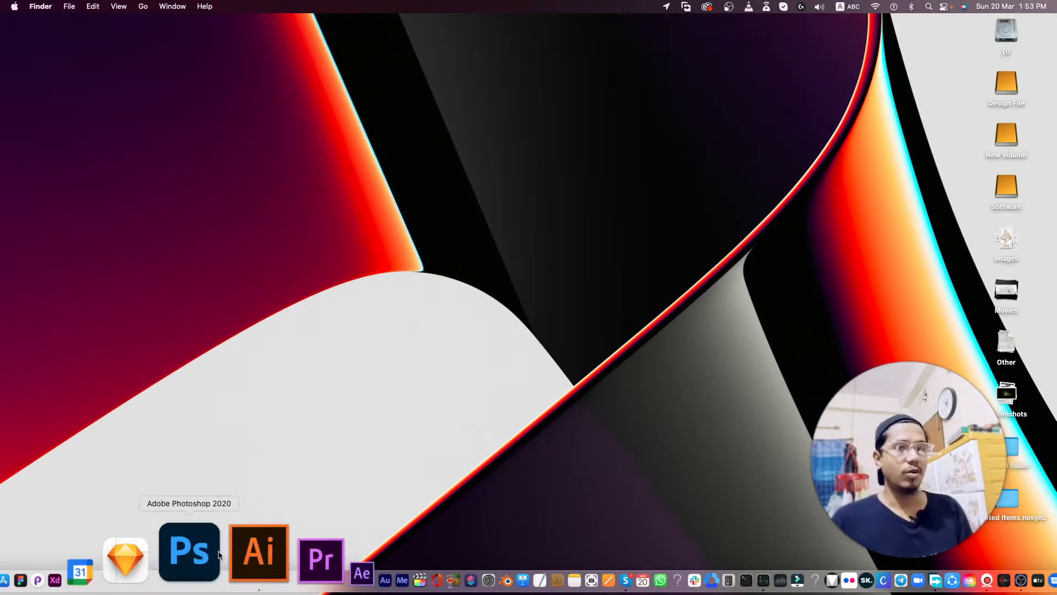
# Launch After Effects from the Dock while holding Shift+Option+Cmd to reset preferences
pyautogui.click(189, 553)
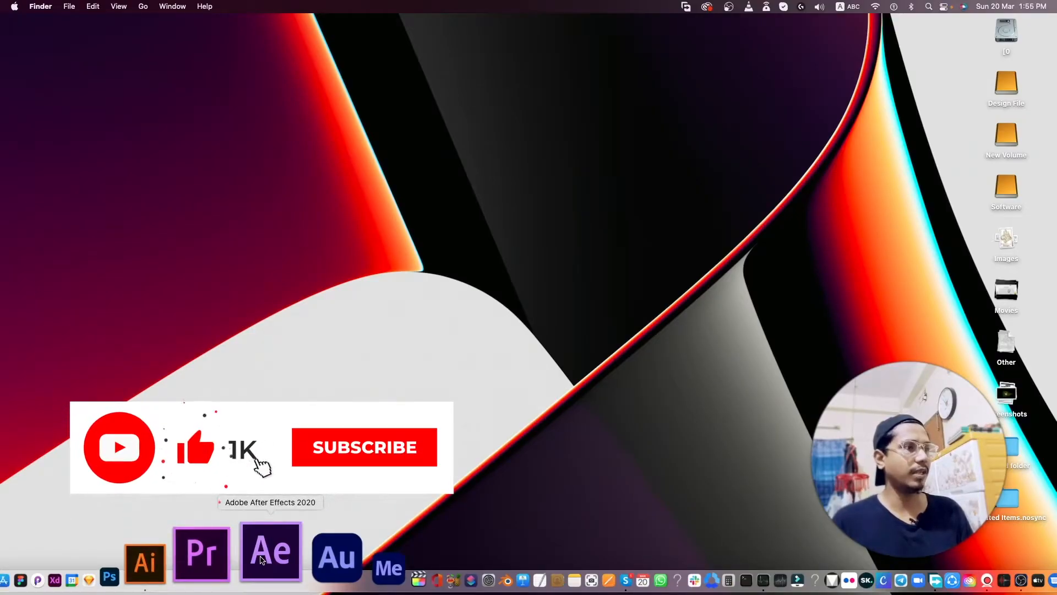
pyautogui.click(270, 553)
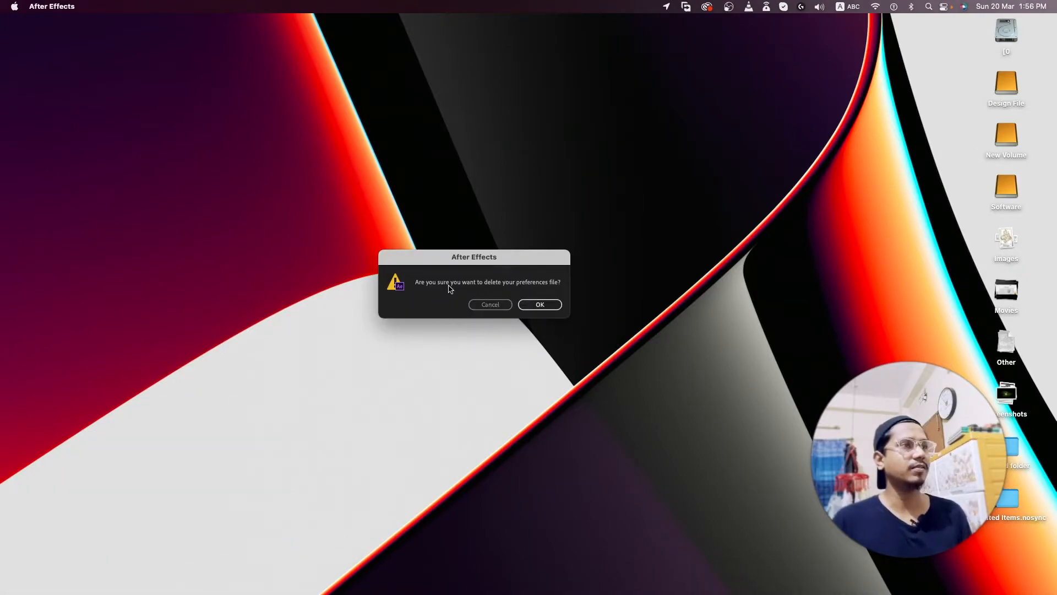
pyautogui.moveTo(423, 292)
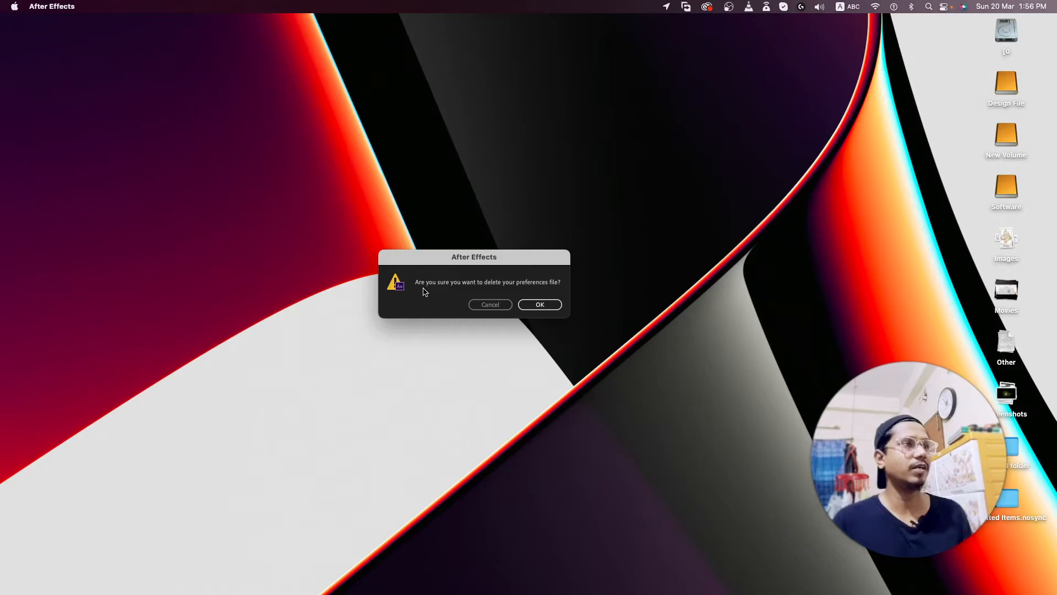
pyautogui.moveTo(454, 288)
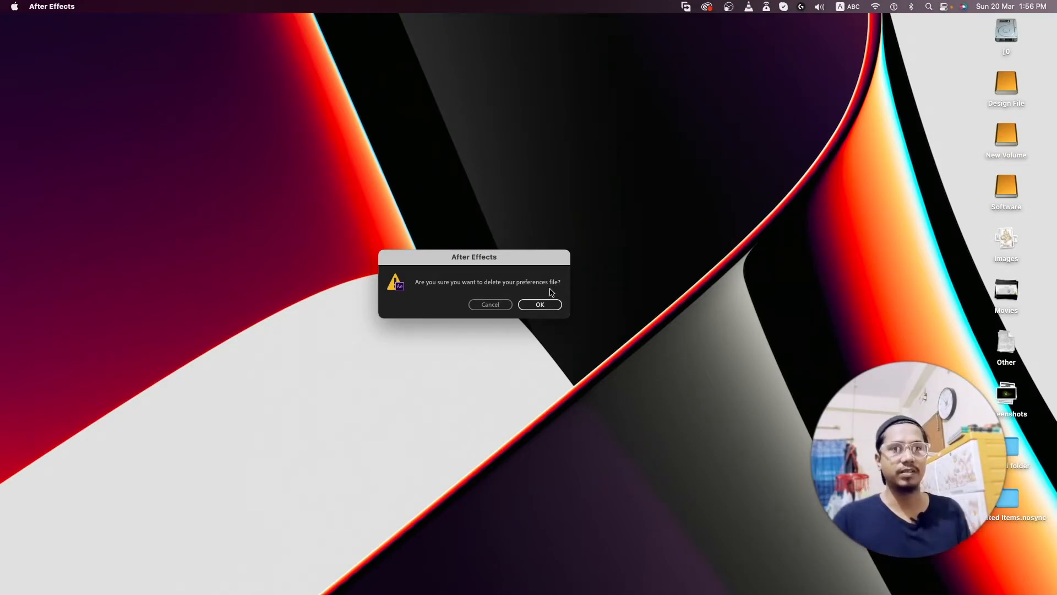
# Click OK to delete the After Effects preferences file
pyautogui.click(540, 304)
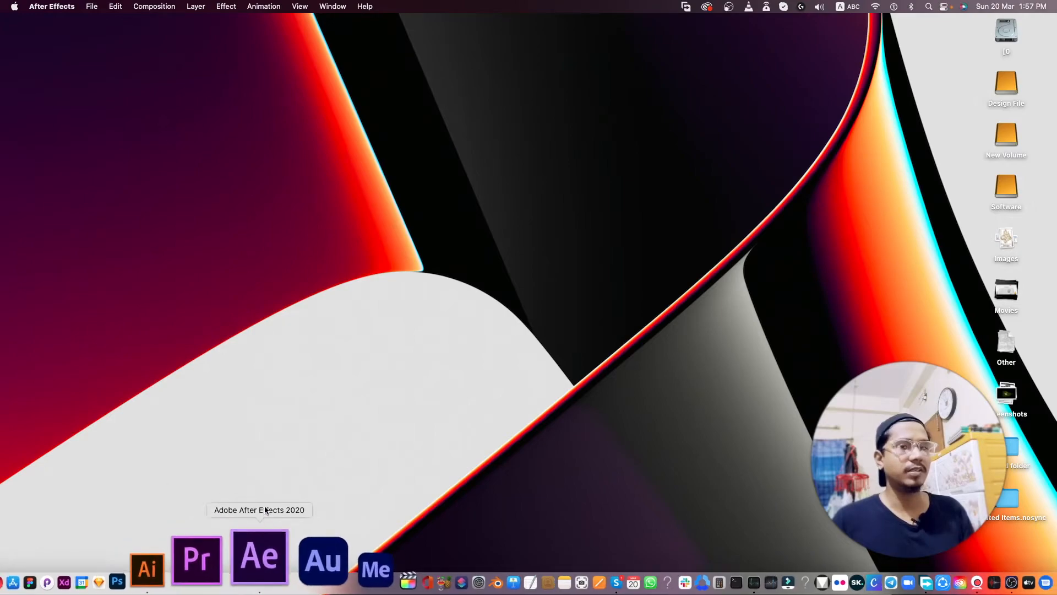
# Launch Premiere Pro from the Dock while holding Shift+Option to reset caches
pyautogui.click(196, 556)
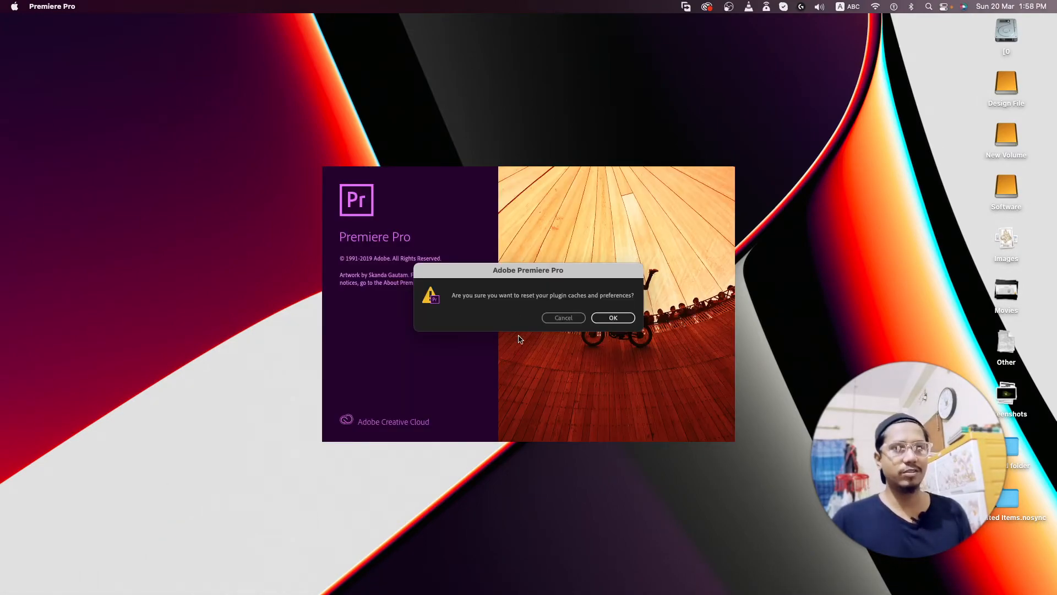
pyautogui.moveTo(502, 329)
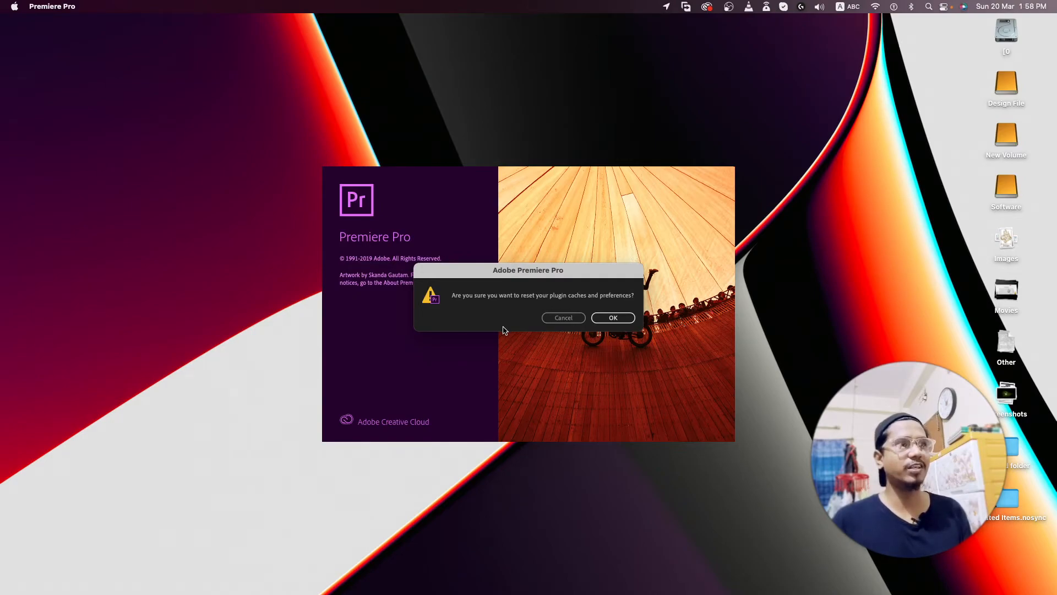
pyautogui.moveTo(514, 331)
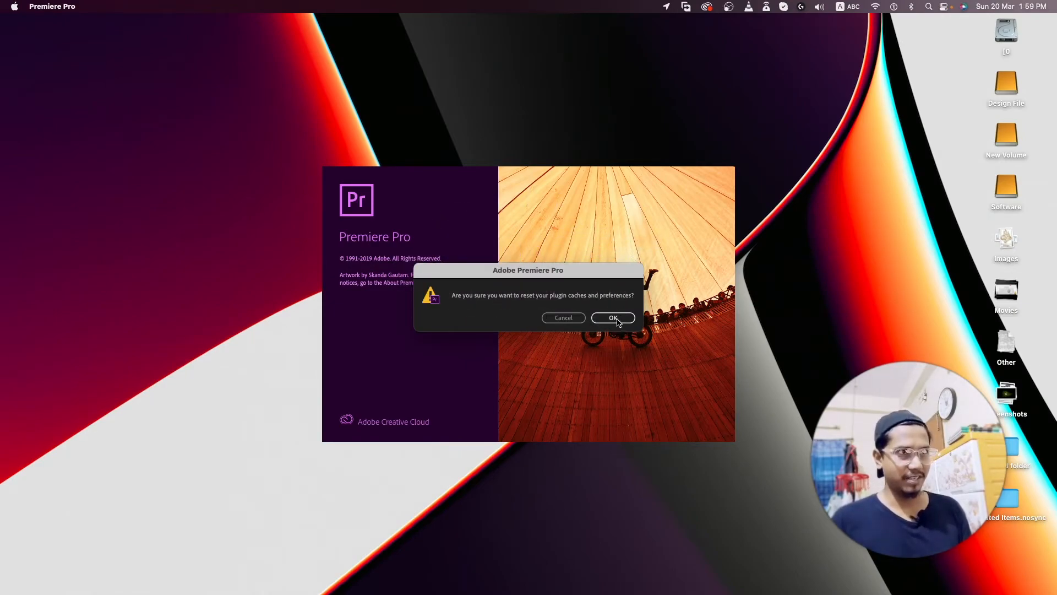
# Click OK to reset Premiere Pro's plugin caches and preferences
pyautogui.click(613, 318)
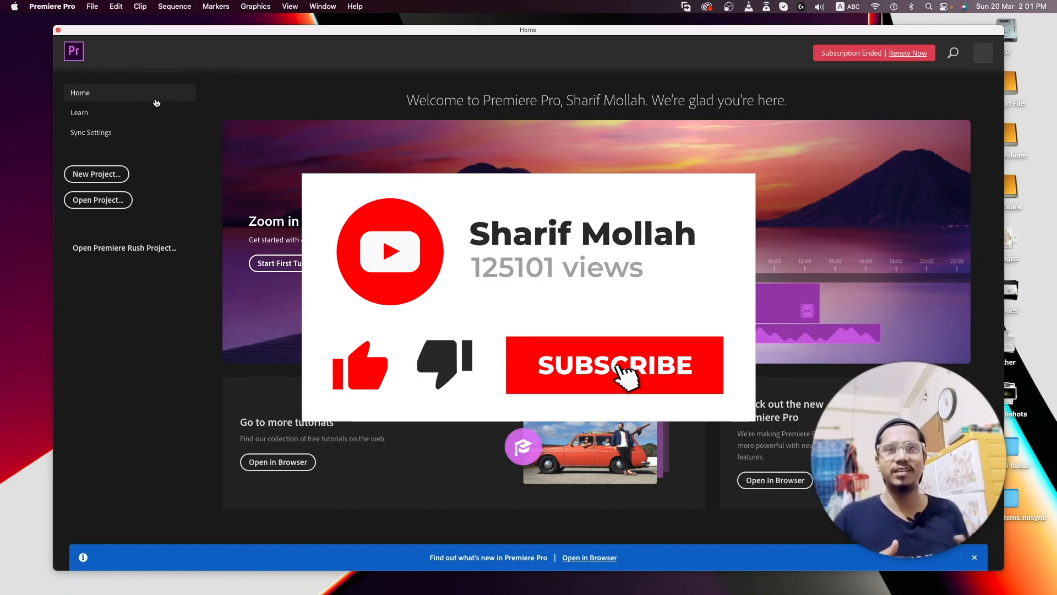
# Let Premiere Pro finish loading the default Home screen with tutorial cards
pyautogui.click(614, 365)
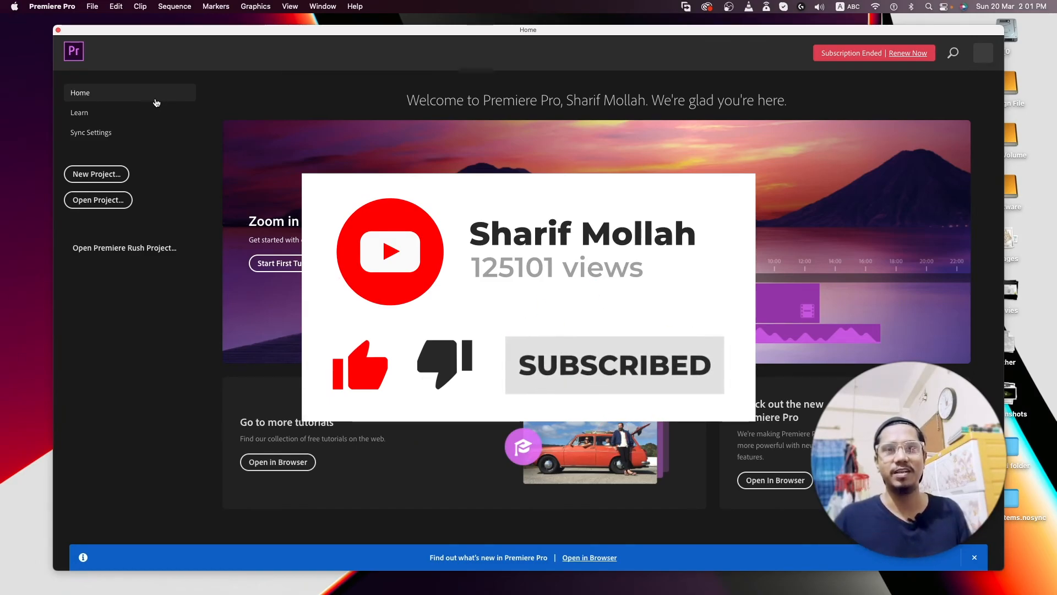